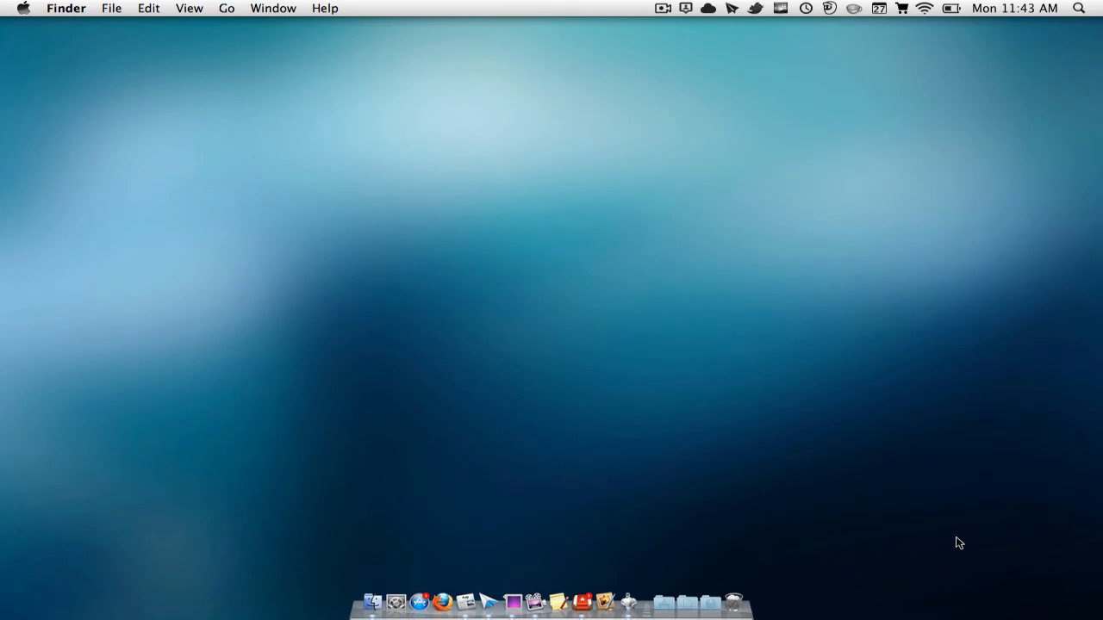
# - Launch MacKeeper from the Dock to show the Status overview of security, cleaning and optimization
pyautogui.click(373, 601)
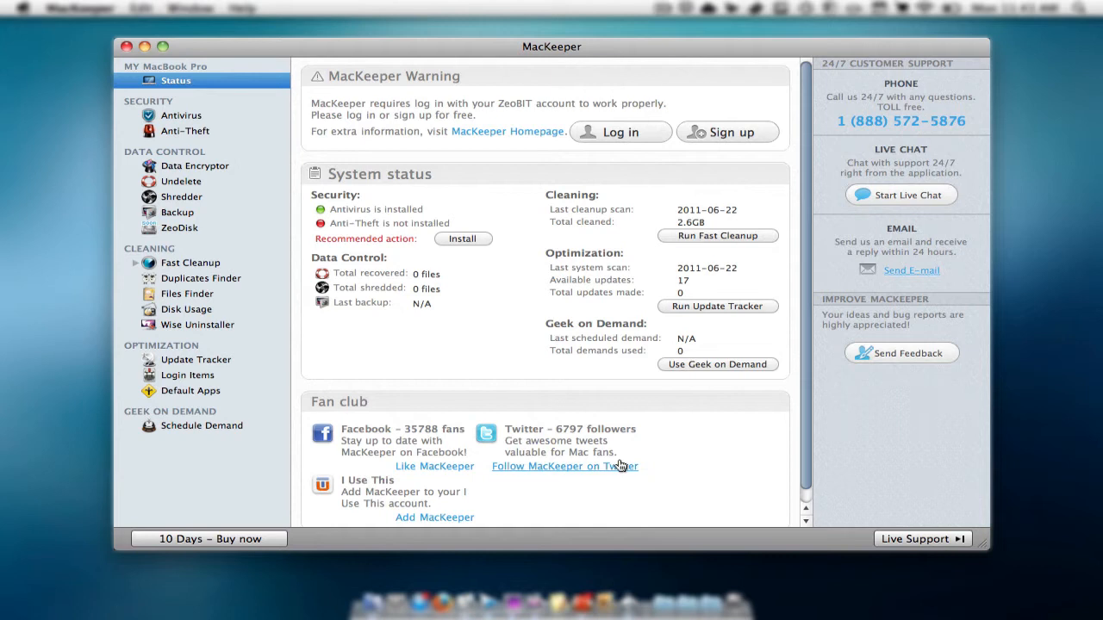
pyautogui.moveTo(207, 438)
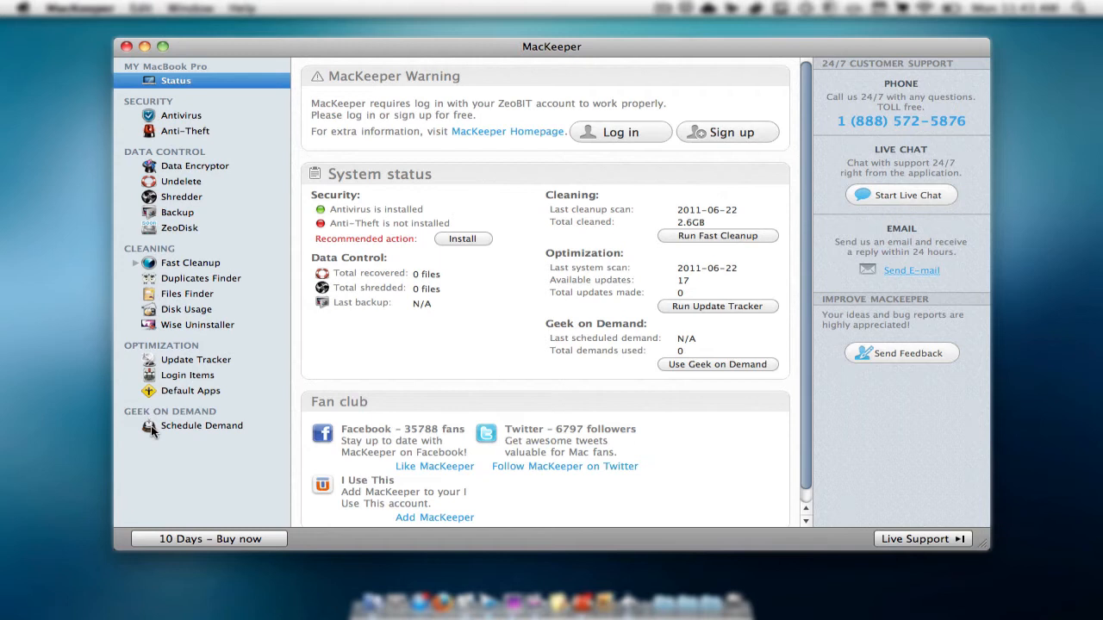
pyautogui.moveTo(198, 473)
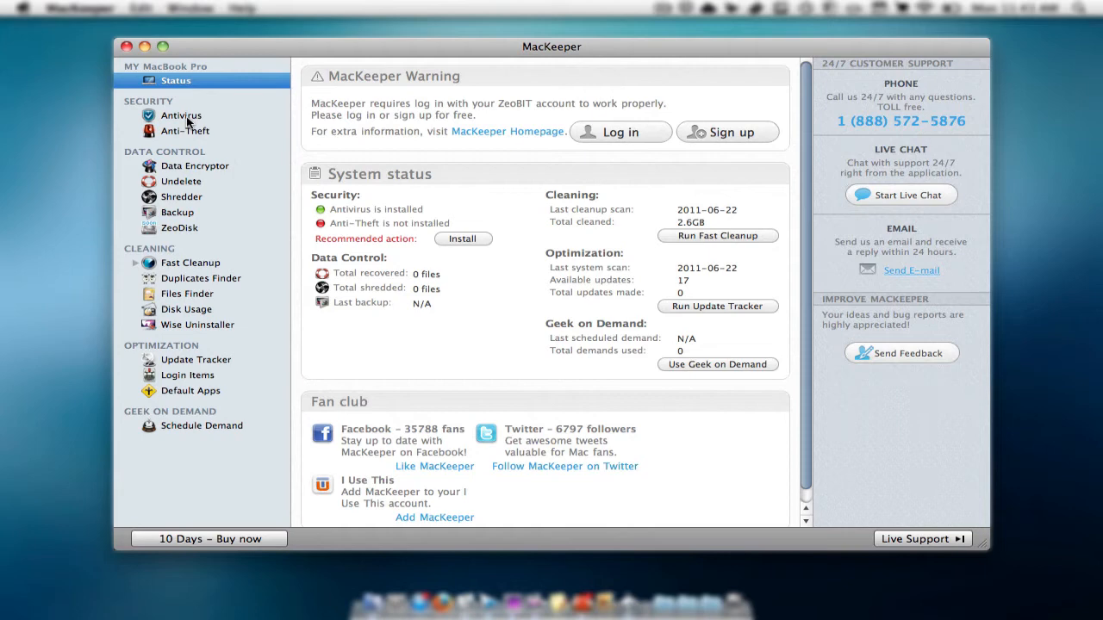
# - Review the Antivirus Status, Scan and Update panels, then show the Anti-Theft sign-up page
pyautogui.click(176, 81)
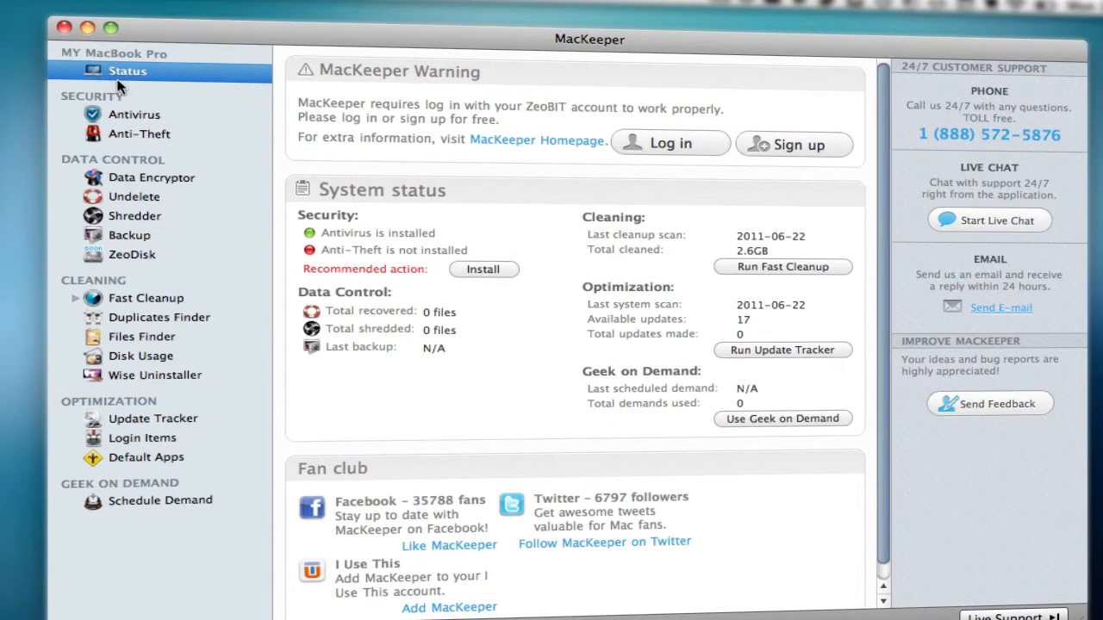
pyautogui.moveTo(681, 480)
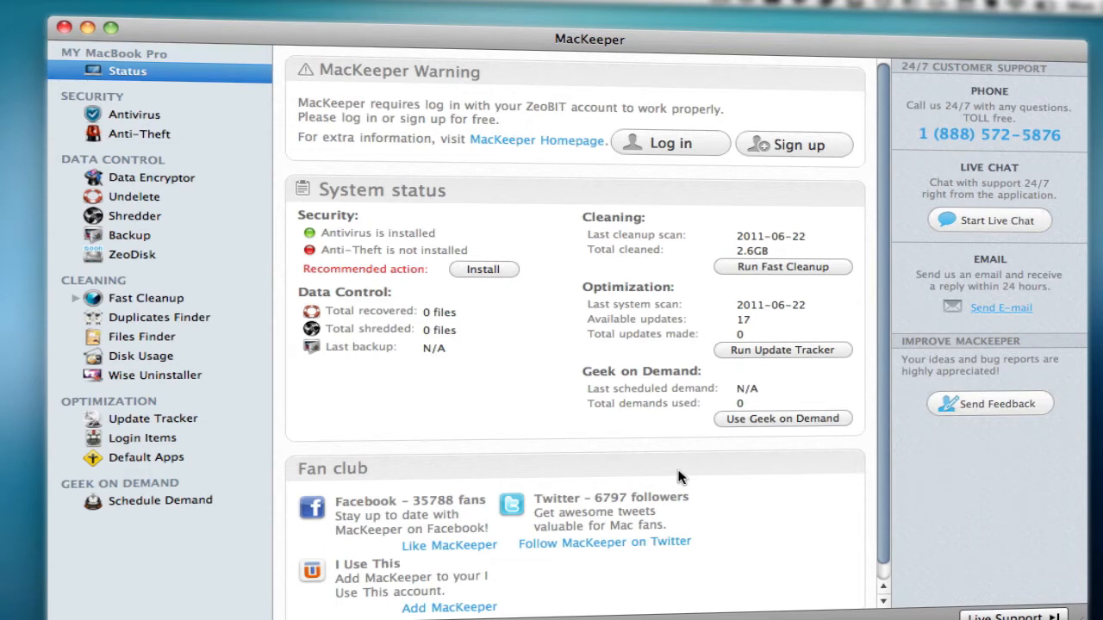
pyautogui.click(134, 114)
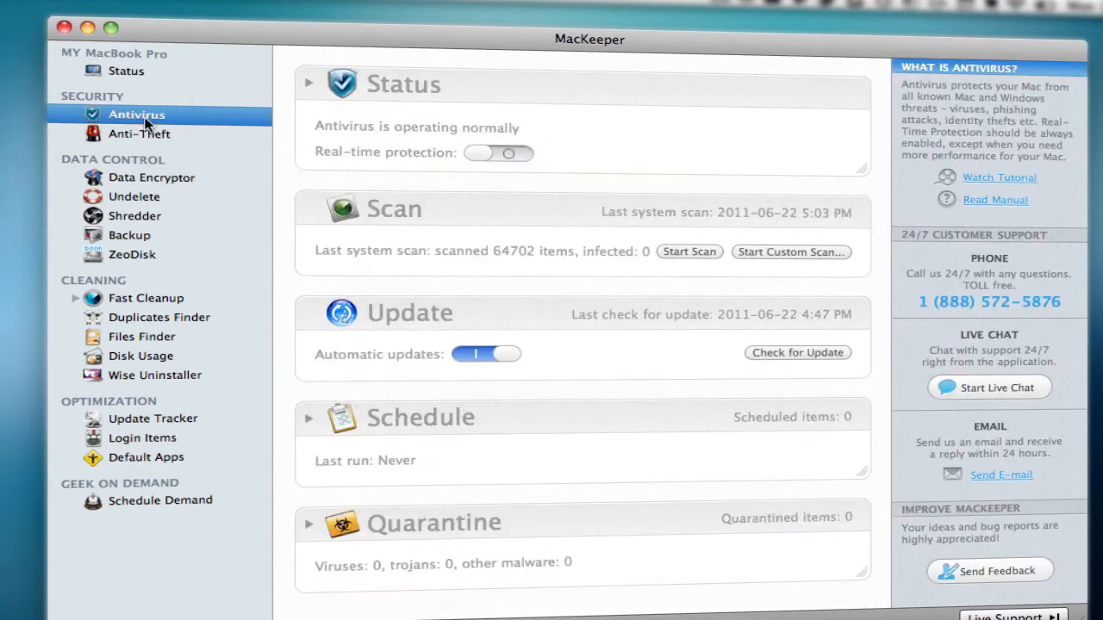
pyautogui.moveTo(698, 266)
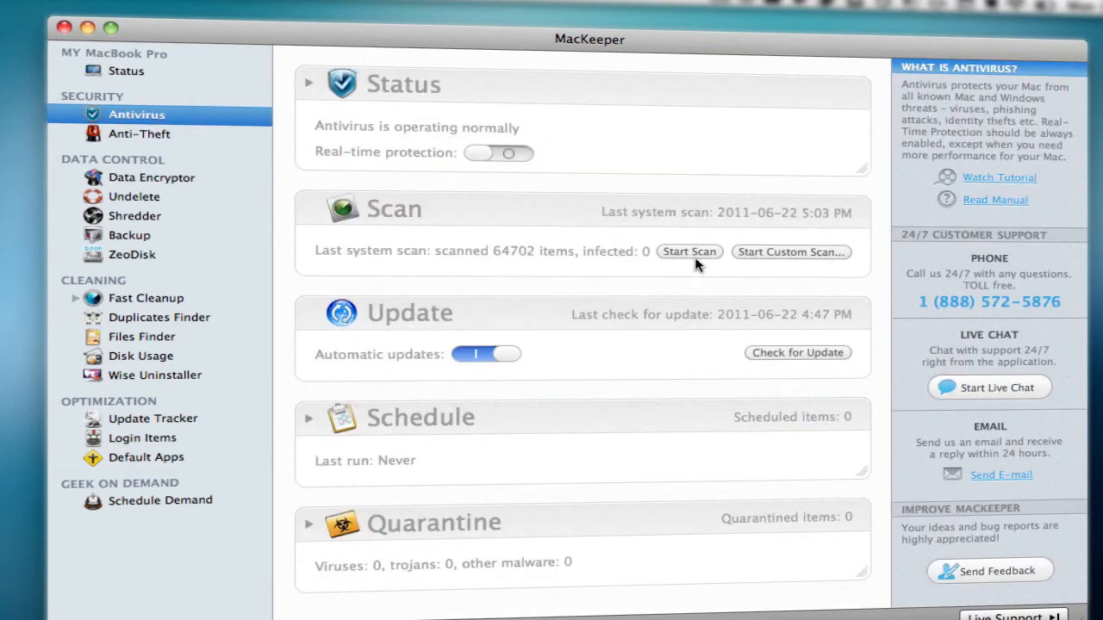
pyautogui.moveTo(514, 262)
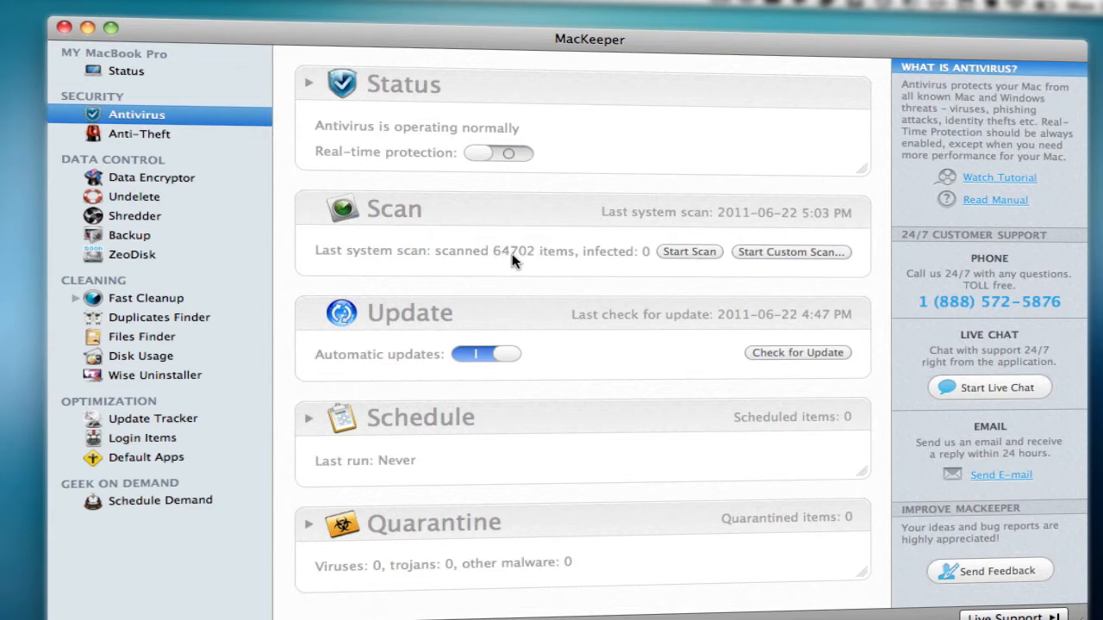
pyautogui.moveTo(648, 265)
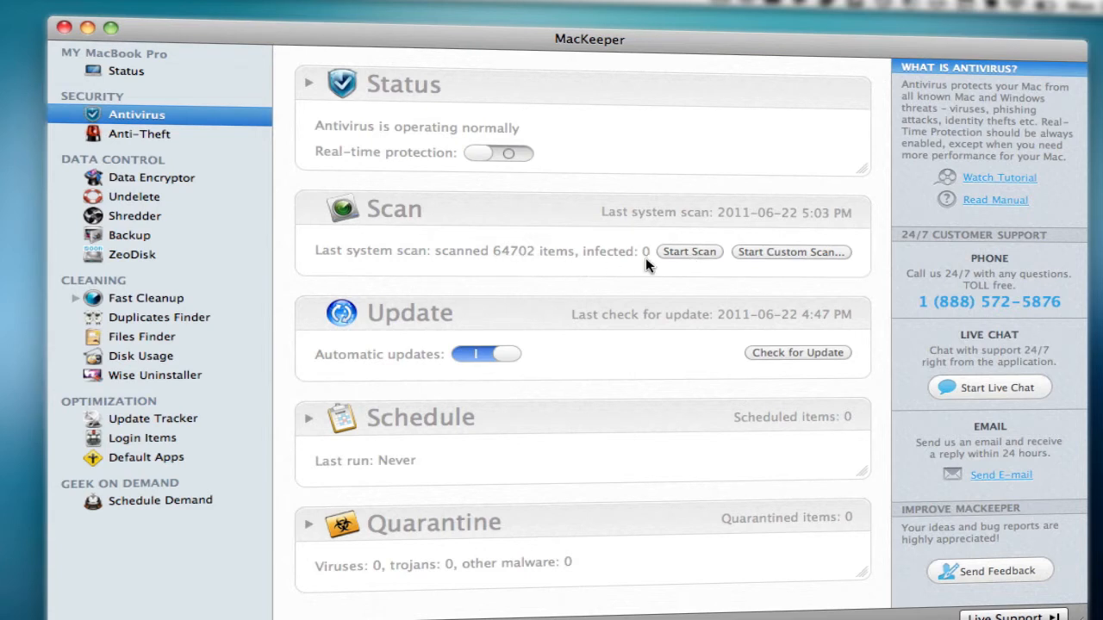
pyautogui.moveTo(662, 260)
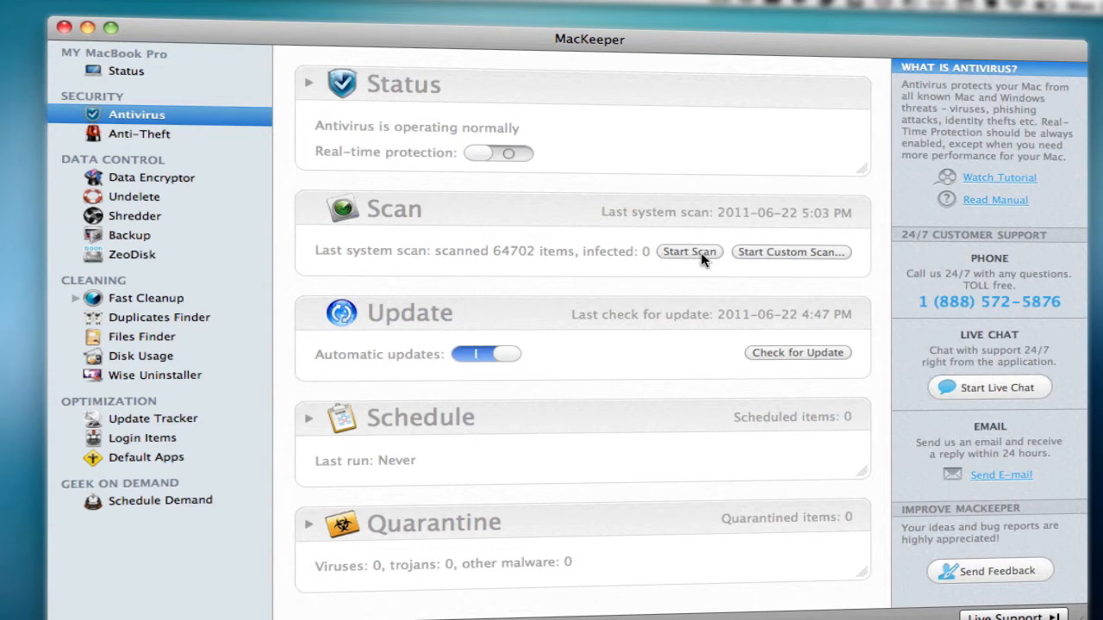
pyautogui.moveTo(455, 462)
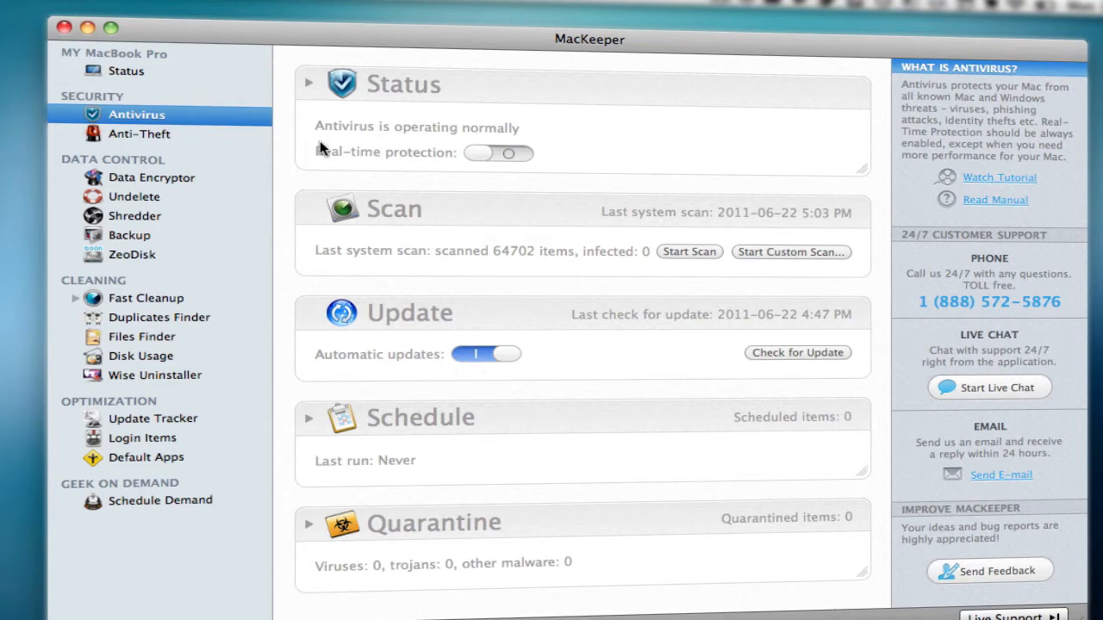
pyautogui.click(138, 134)
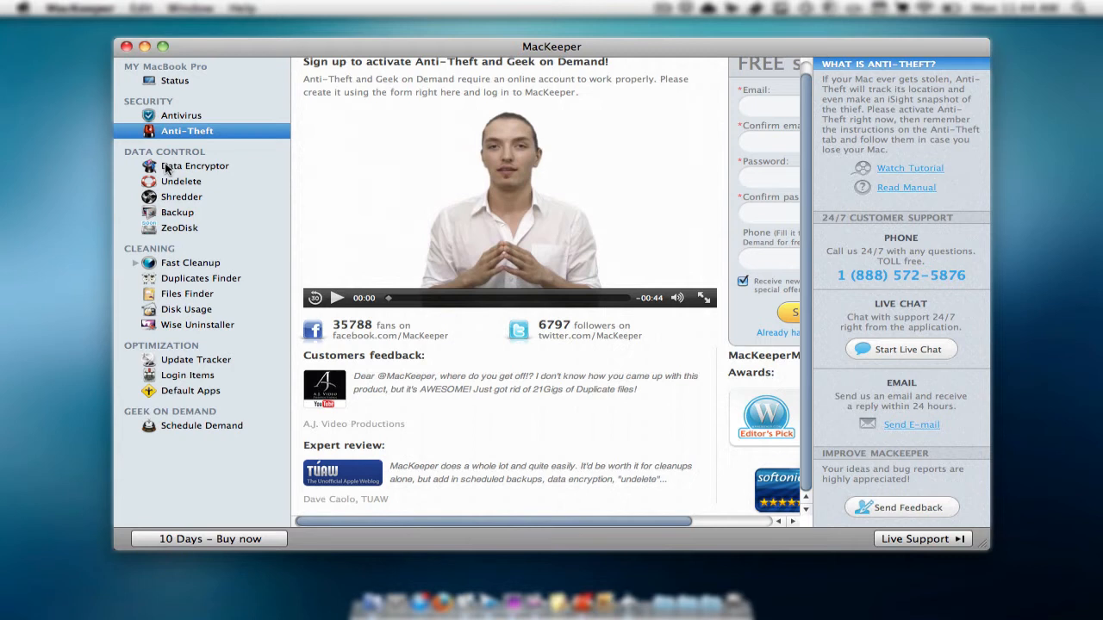
# - Show Data Encryptor password setup, Undelete volume scan, and the Shredder drop area
pyautogui.click(193, 165)
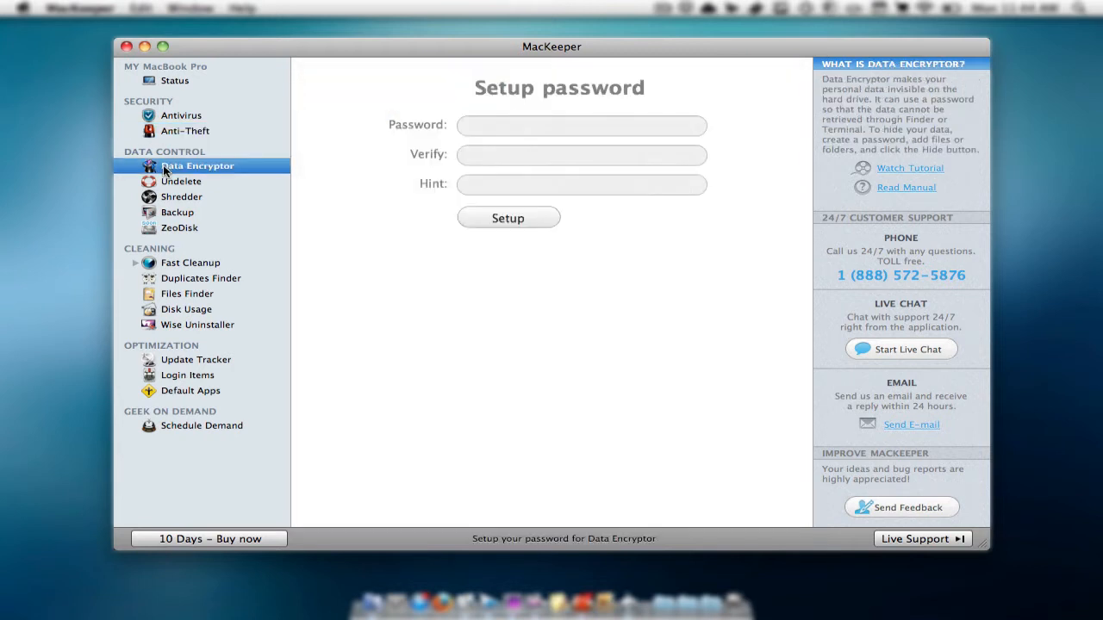
pyautogui.click(181, 181)
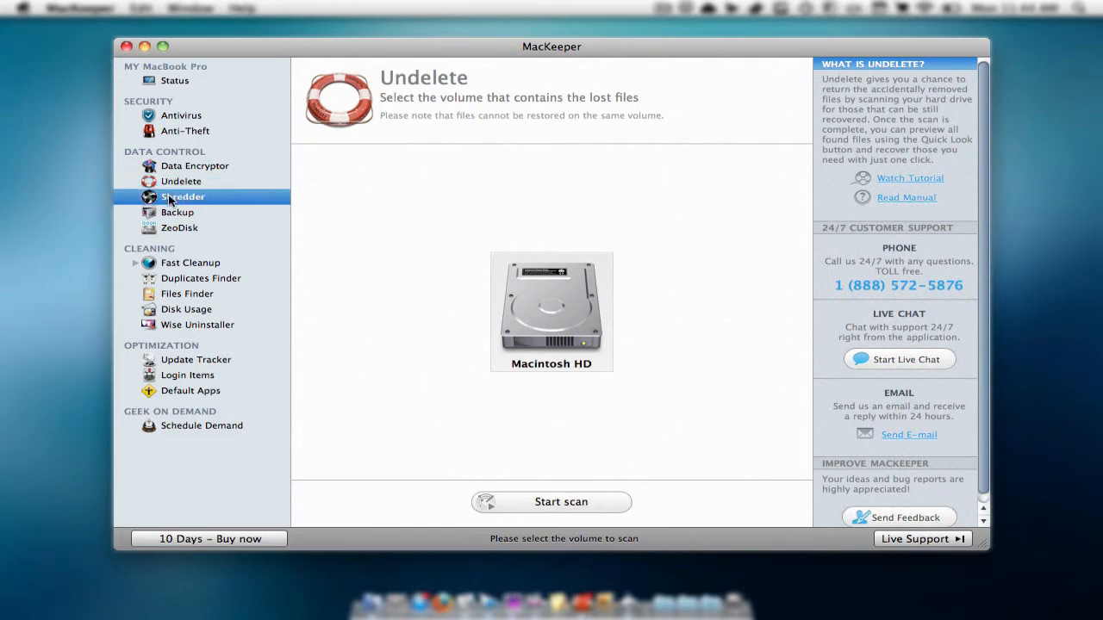
pyautogui.click(181, 197)
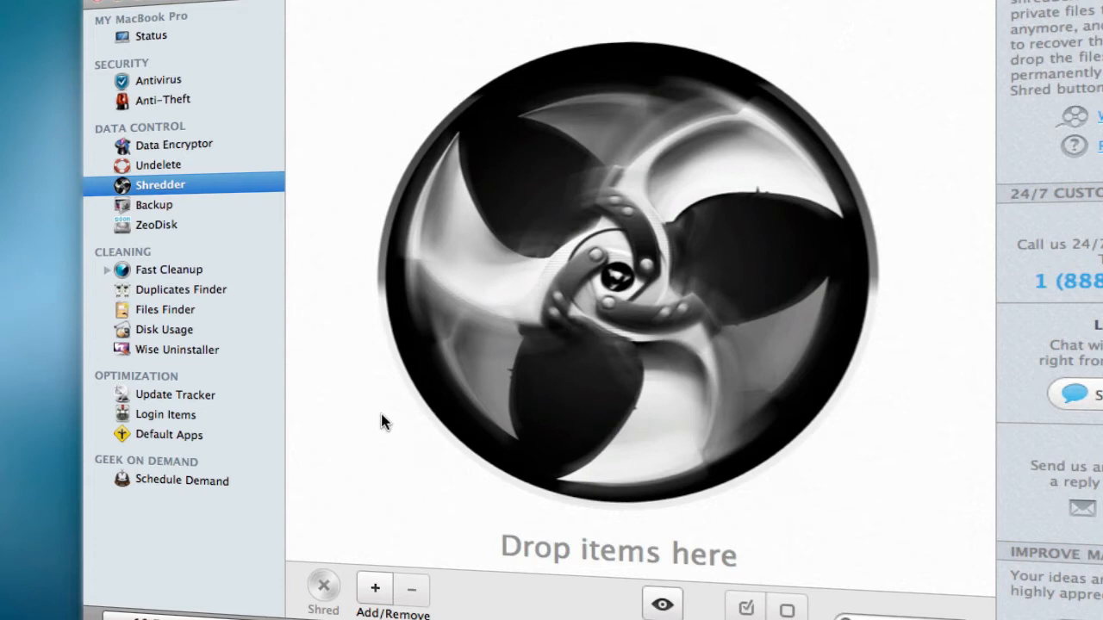
pyautogui.moveTo(657, 403)
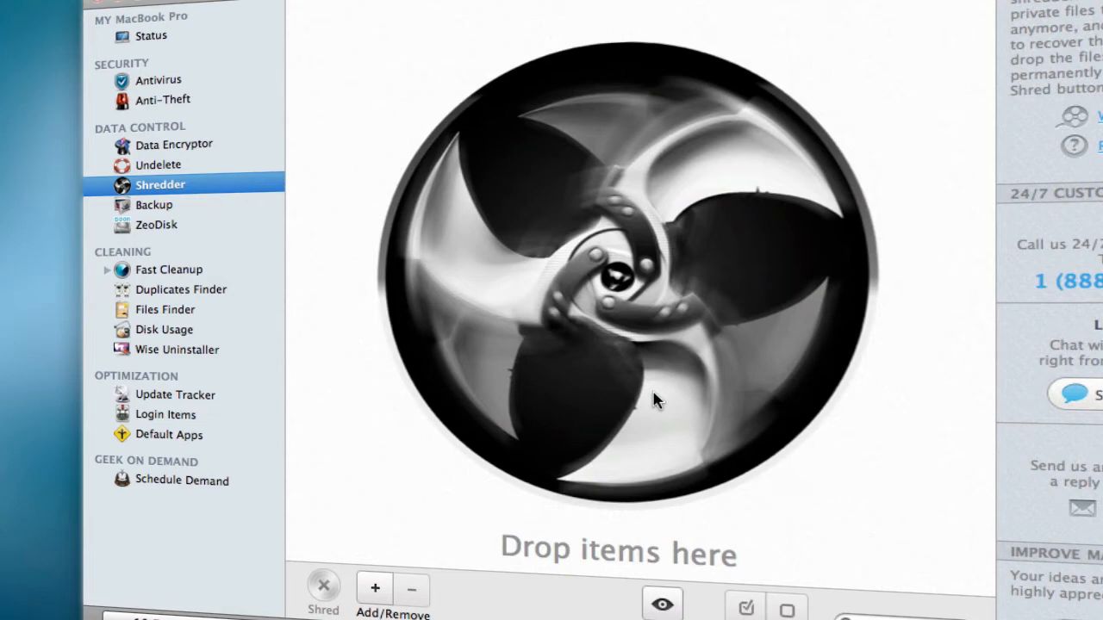
pyautogui.moveTo(145, 231)
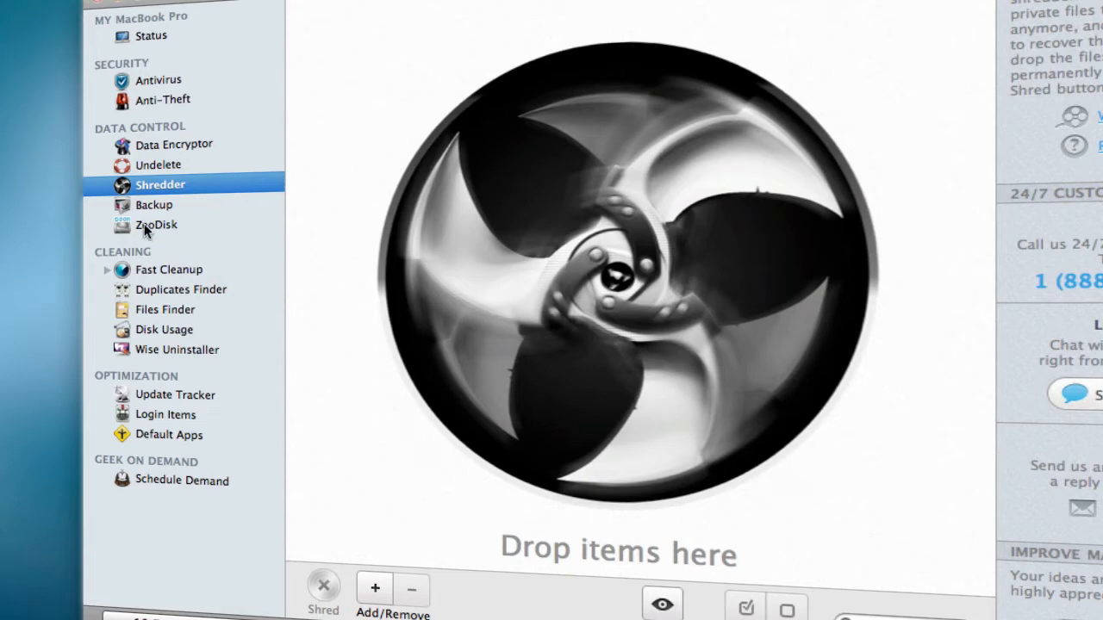
# - View the Backup list and ZeoDisk coming-soon page, then Fast Cleanup's four cleaners
pyautogui.click(153, 204)
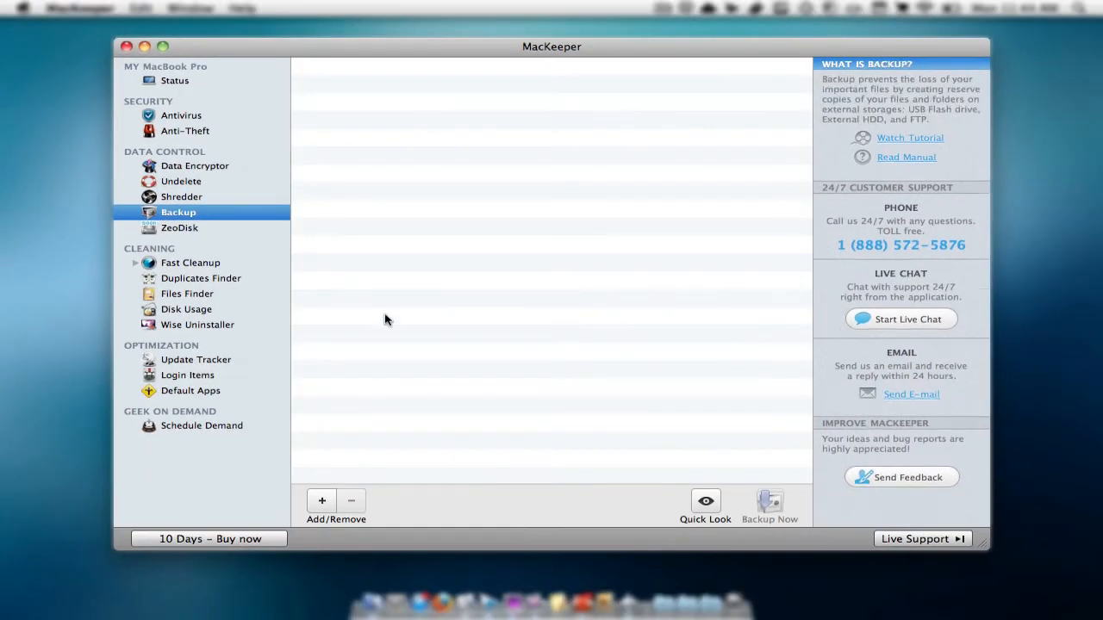
pyautogui.moveTo(232, 234)
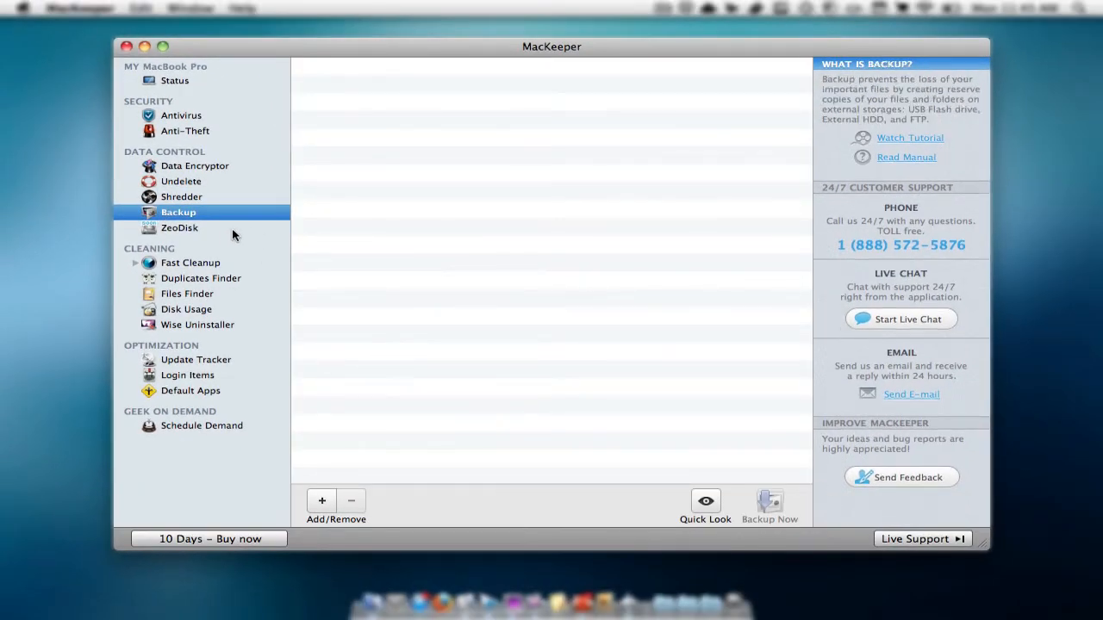
pyautogui.click(179, 228)
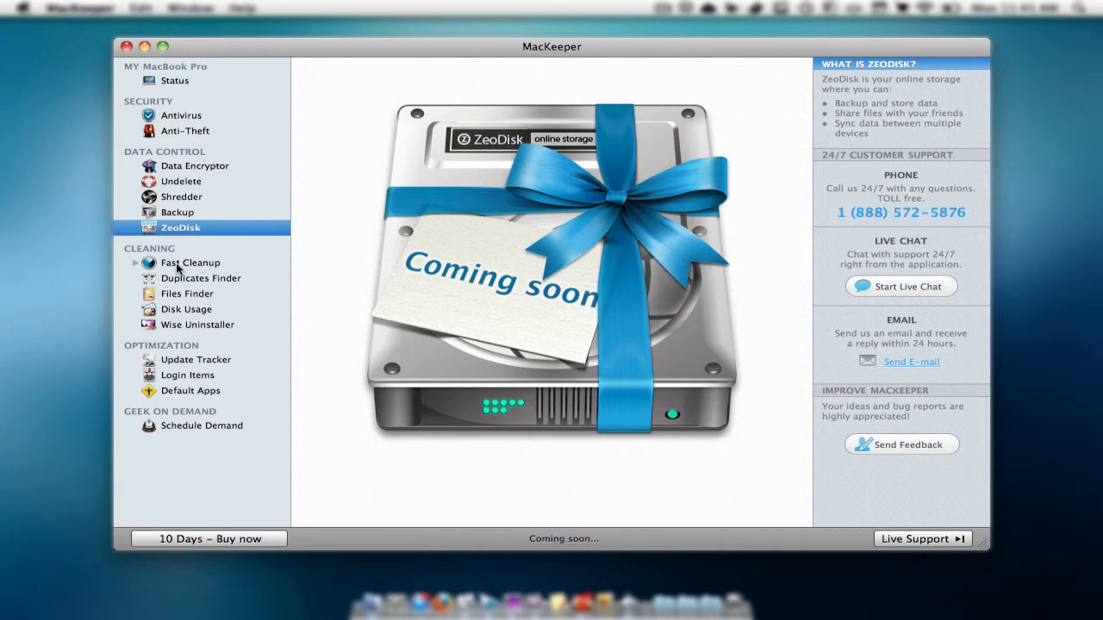
pyautogui.click(189, 262)
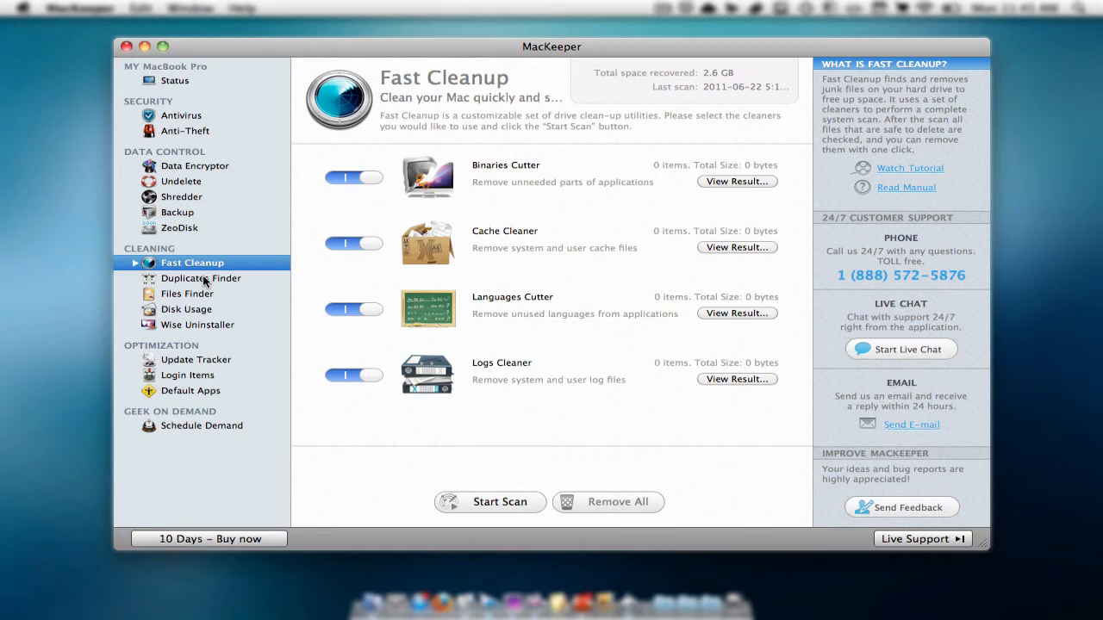
pyautogui.moveTo(707, 77)
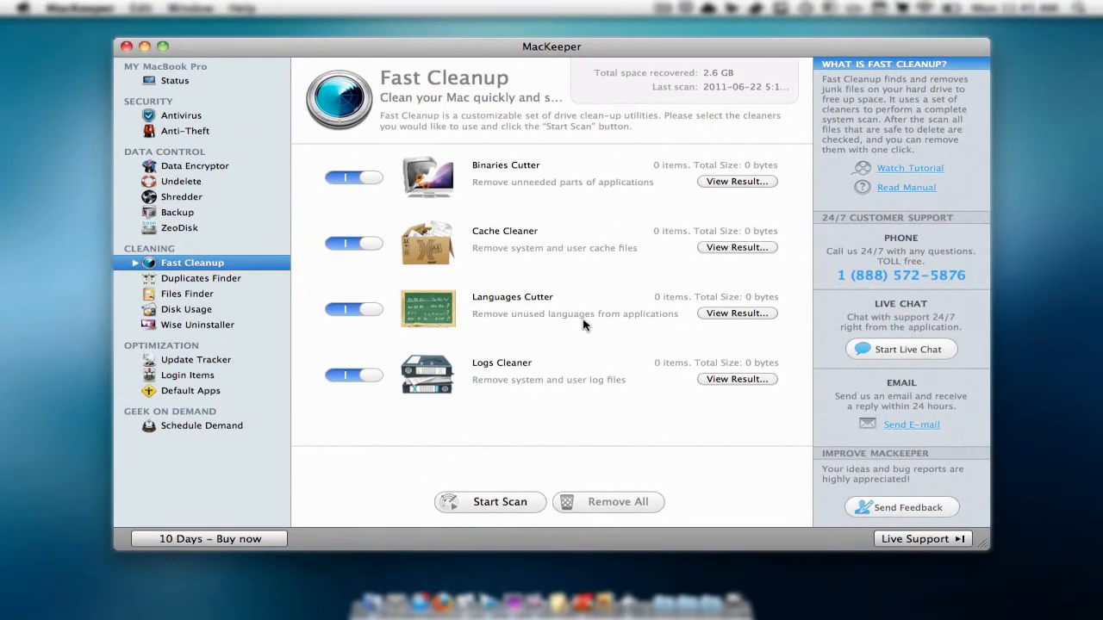
pyautogui.moveTo(735, 412)
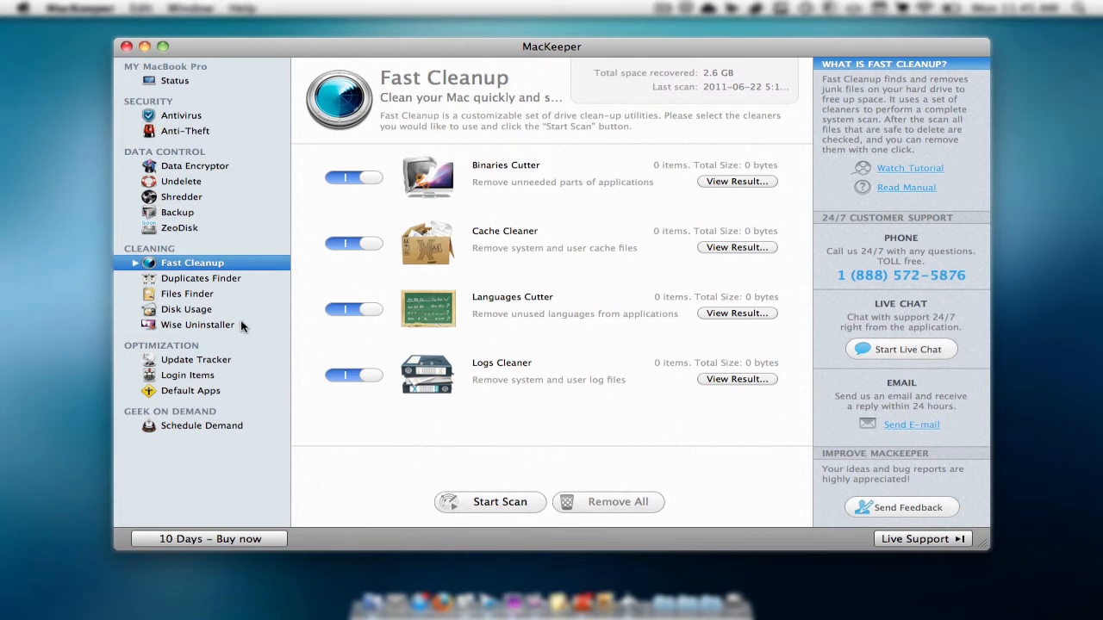
# - Show the empty Duplicates Finder, then start a Disk Usage scan of the home folder
pyautogui.click(200, 277)
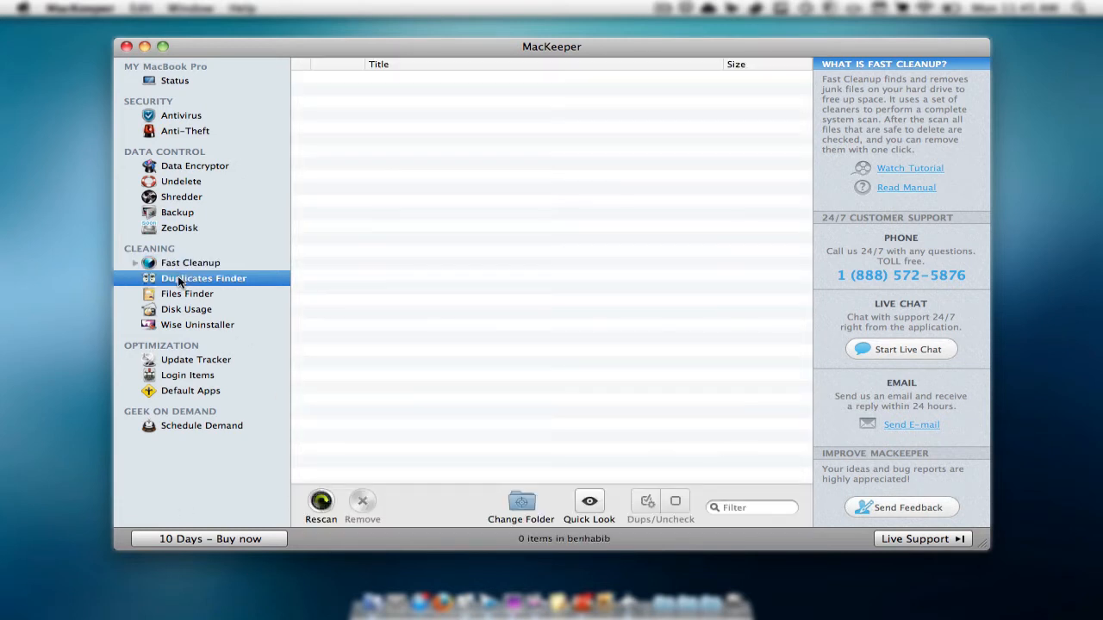
pyautogui.click(203, 278)
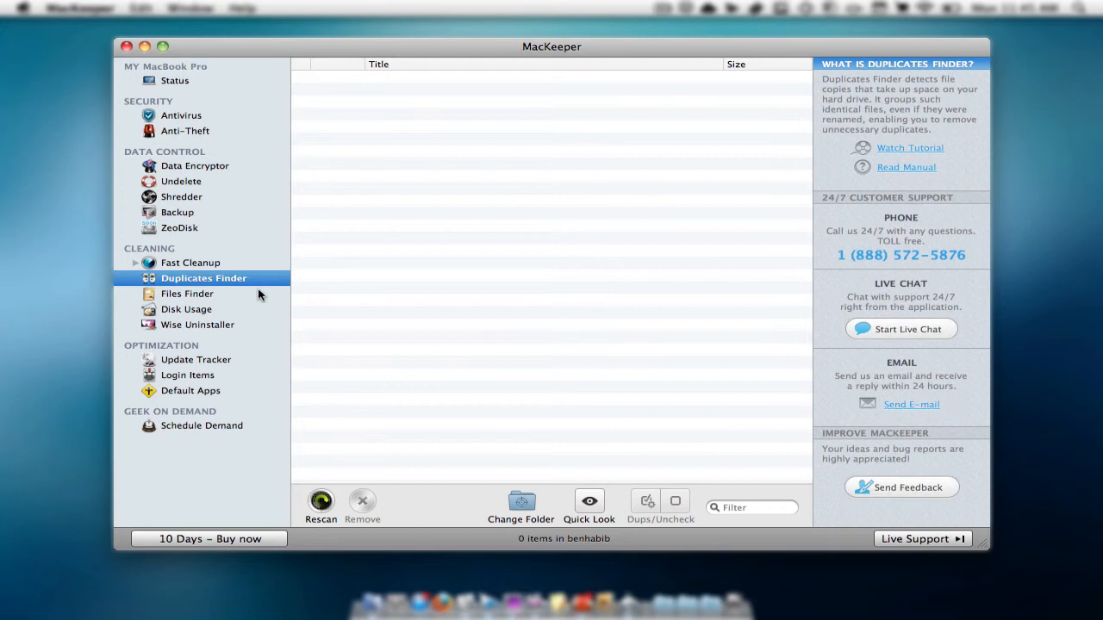
pyautogui.moveTo(470, 345)
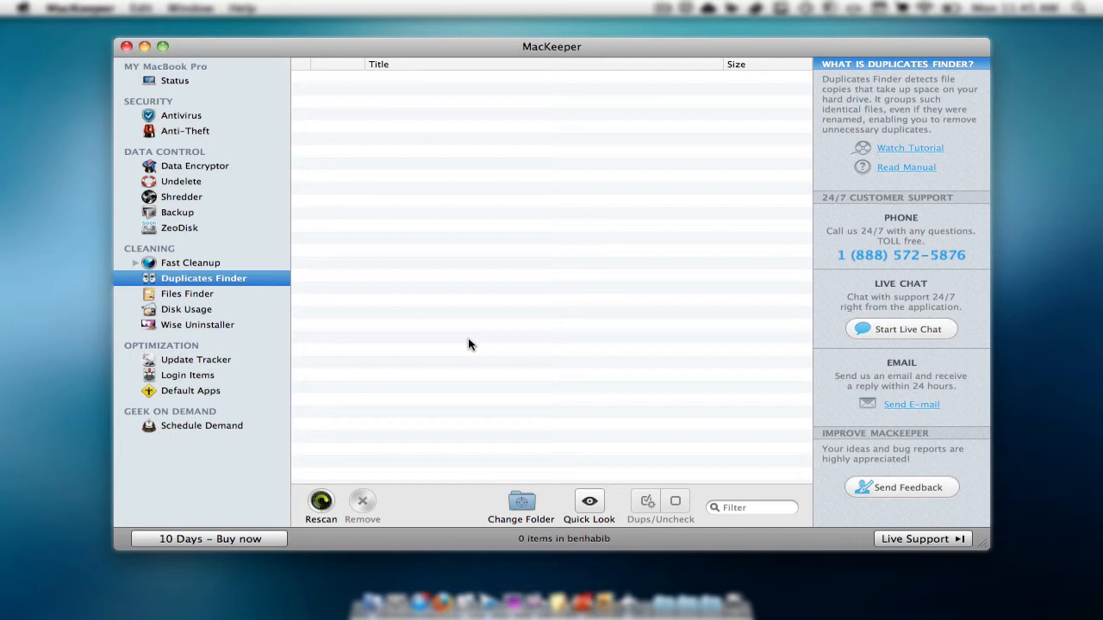
pyautogui.click(186, 293)
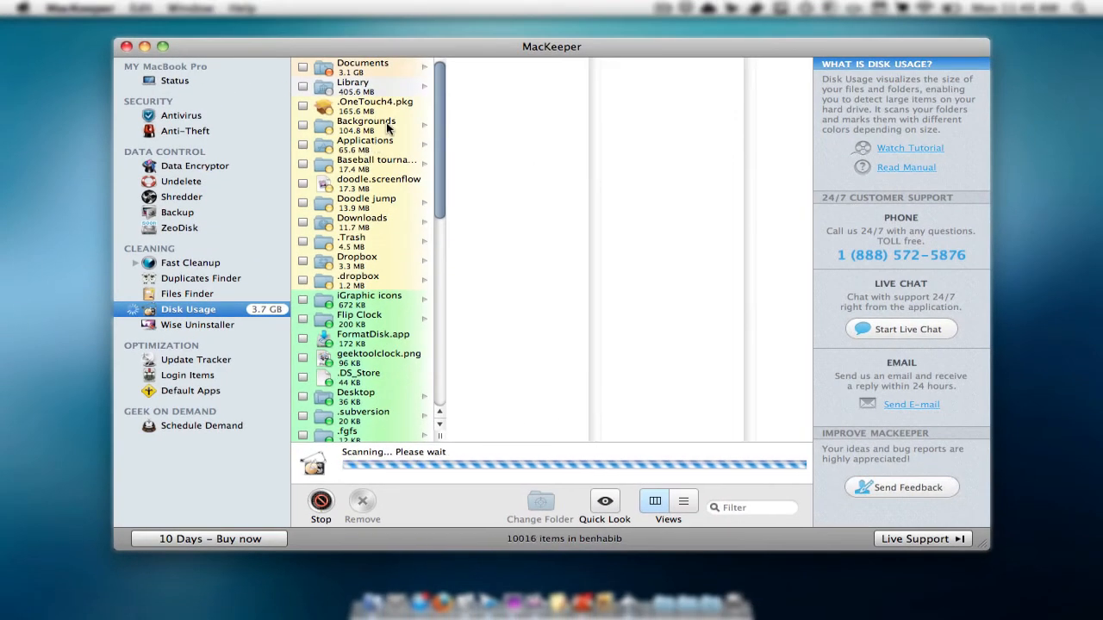
pyautogui.moveTo(387, 127)
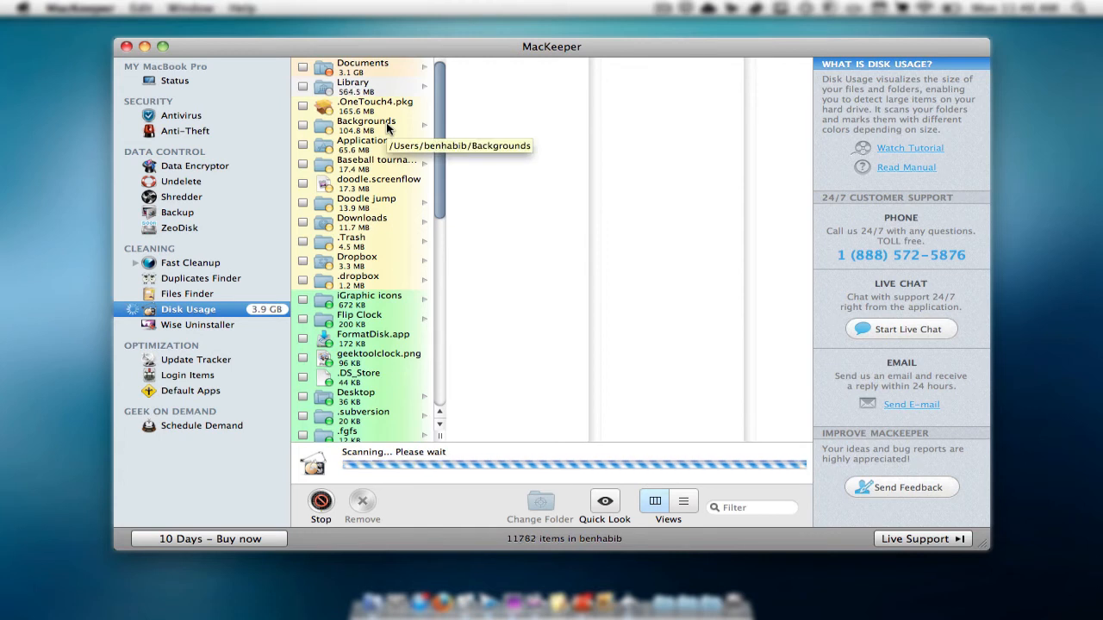
# - View Wise Uninstaller's apps, widgets, panes and plugins, then the completed Disk Usage results
pyautogui.click(197, 324)
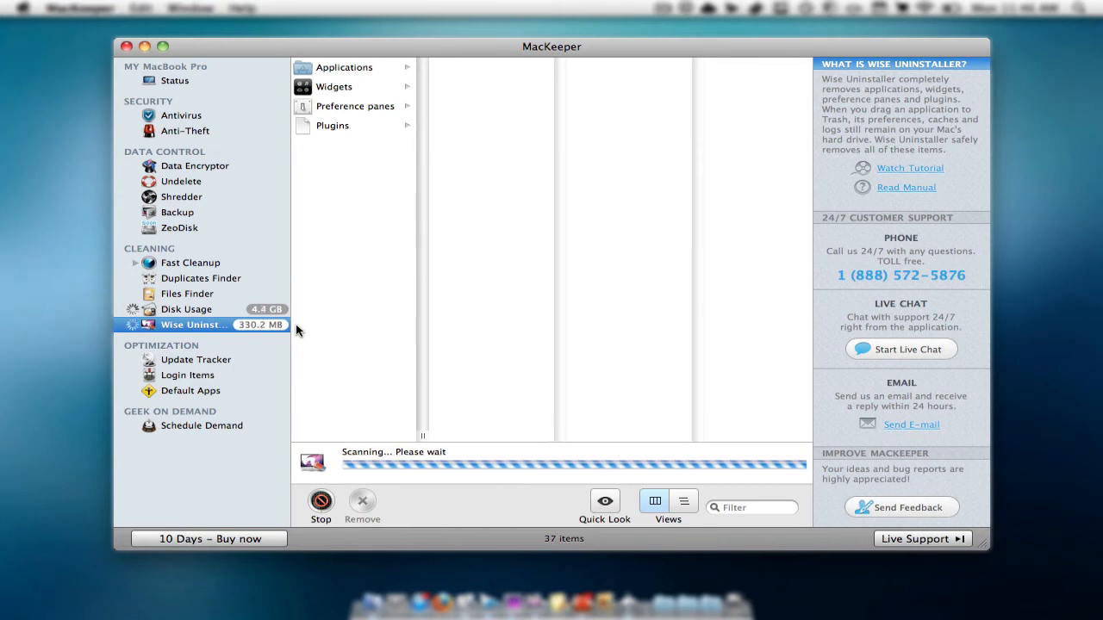
pyautogui.moveTo(397, 137)
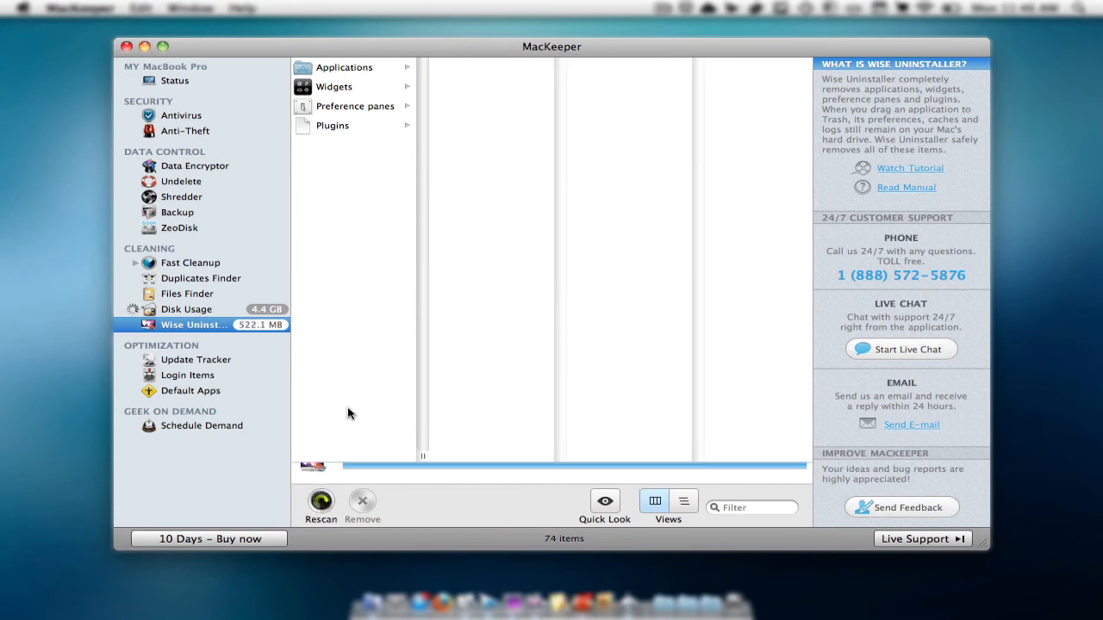
pyautogui.click(186, 309)
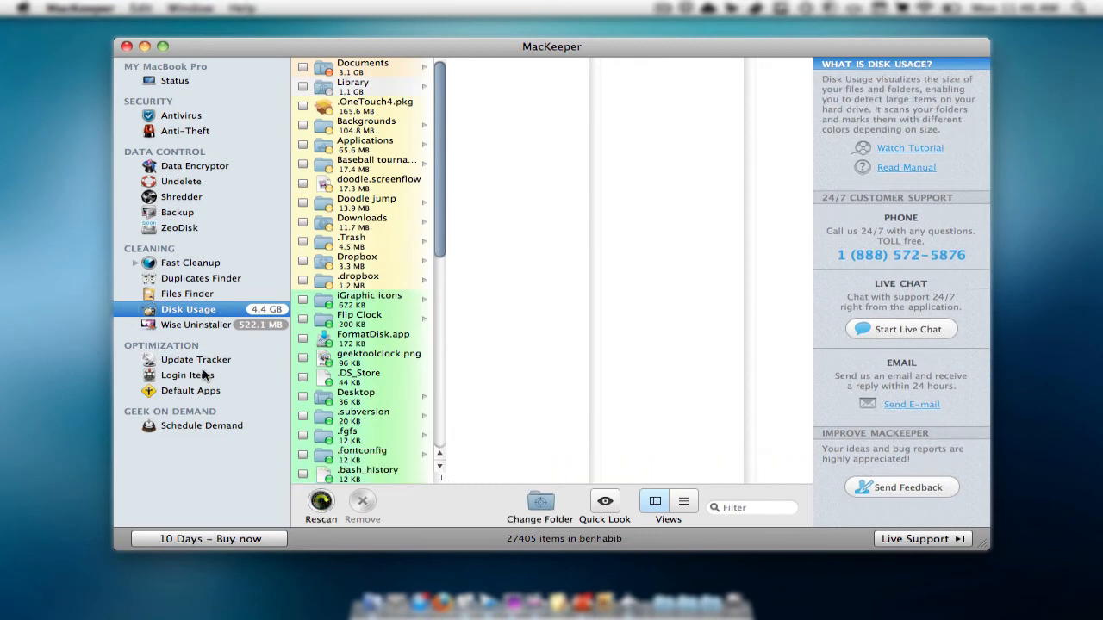
# - View Login Items briefly, then scroll Update Tracker's list showing 17 of 43 apps out of date
pyautogui.click(196, 360)
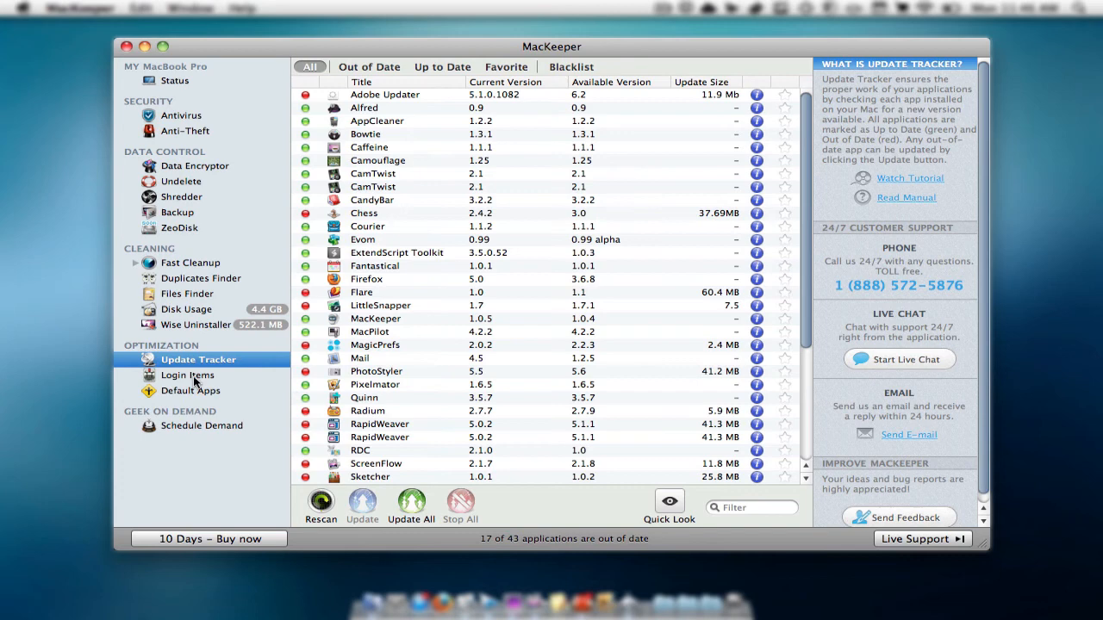
pyautogui.moveTo(188, 379)
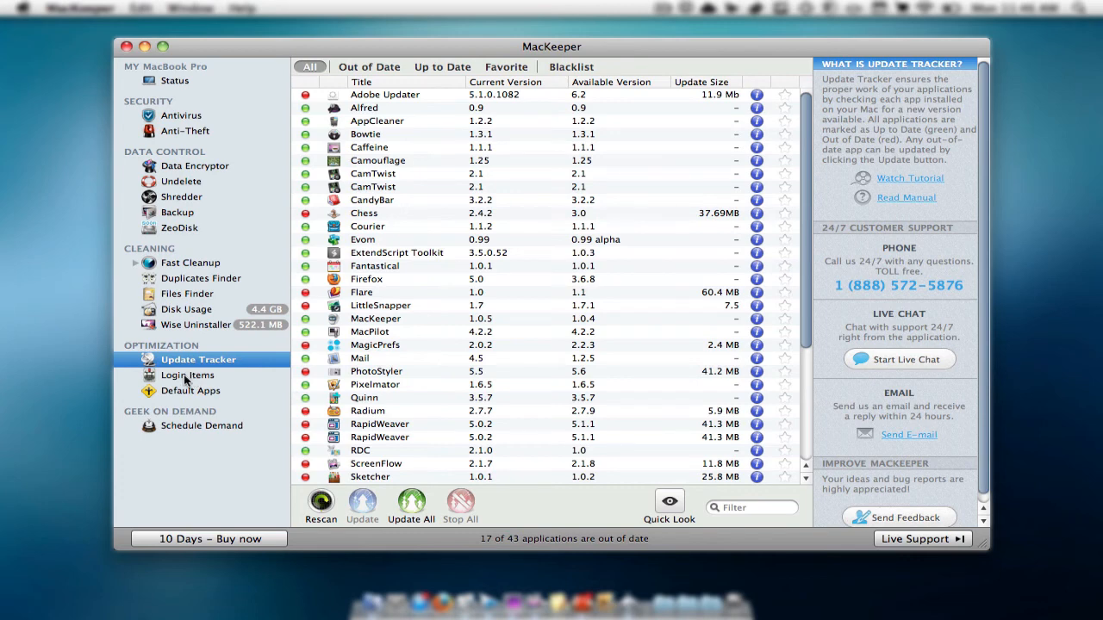
pyautogui.click(186, 376)
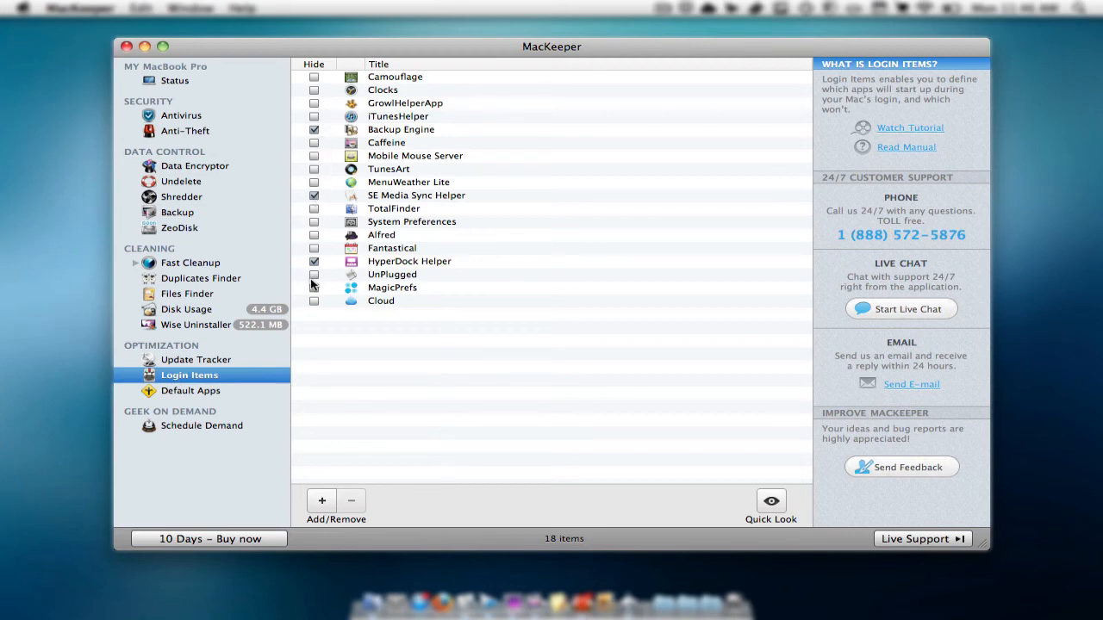
pyautogui.click(197, 360)
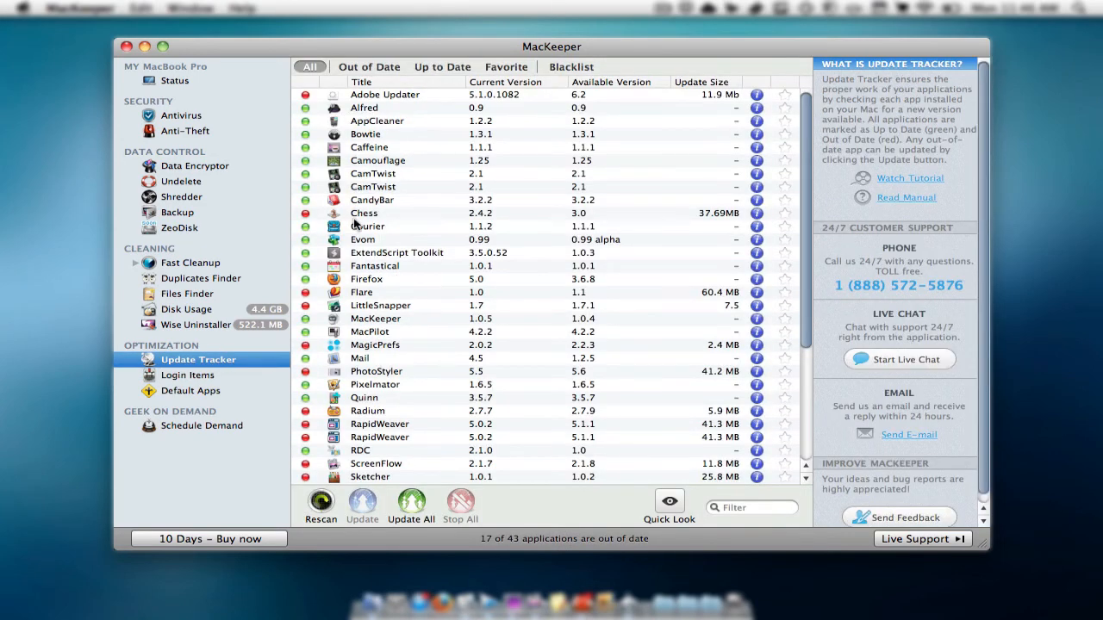
pyautogui.scroll(-3)
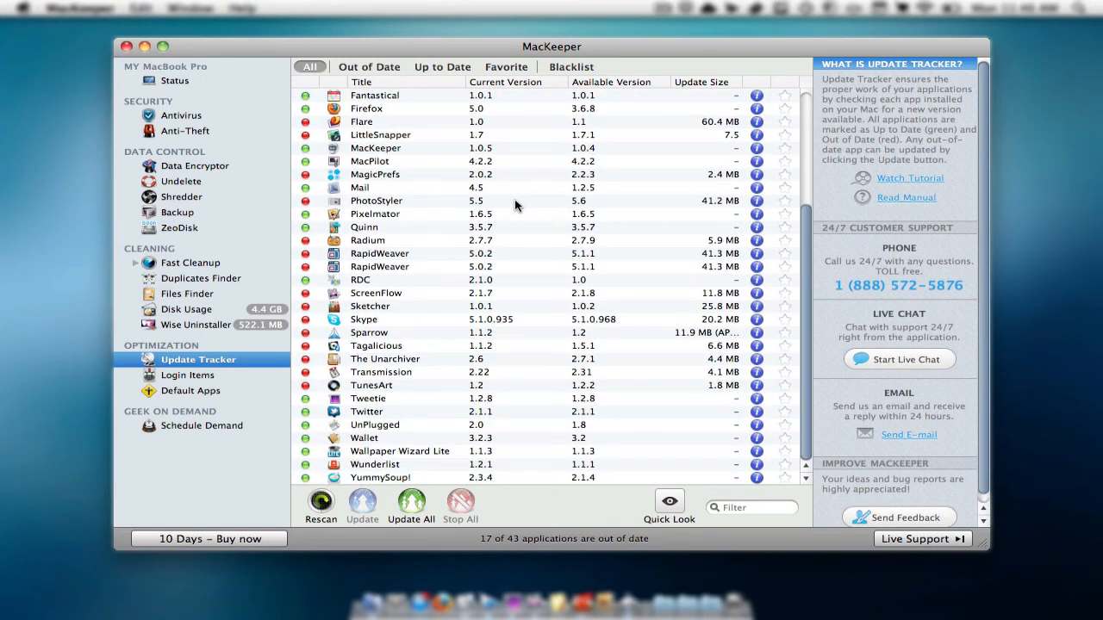
# - Glance at Default Apps file associations and Geek on Demand sign-up, then close MacKeeper
pyautogui.click(192, 389)
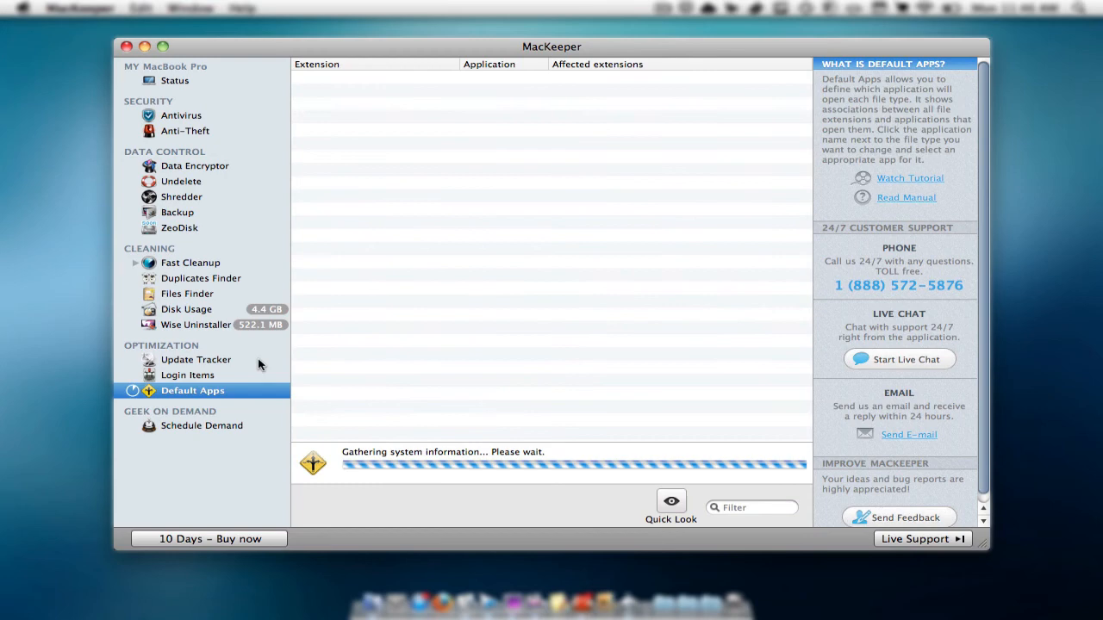
pyautogui.moveTo(245, 465)
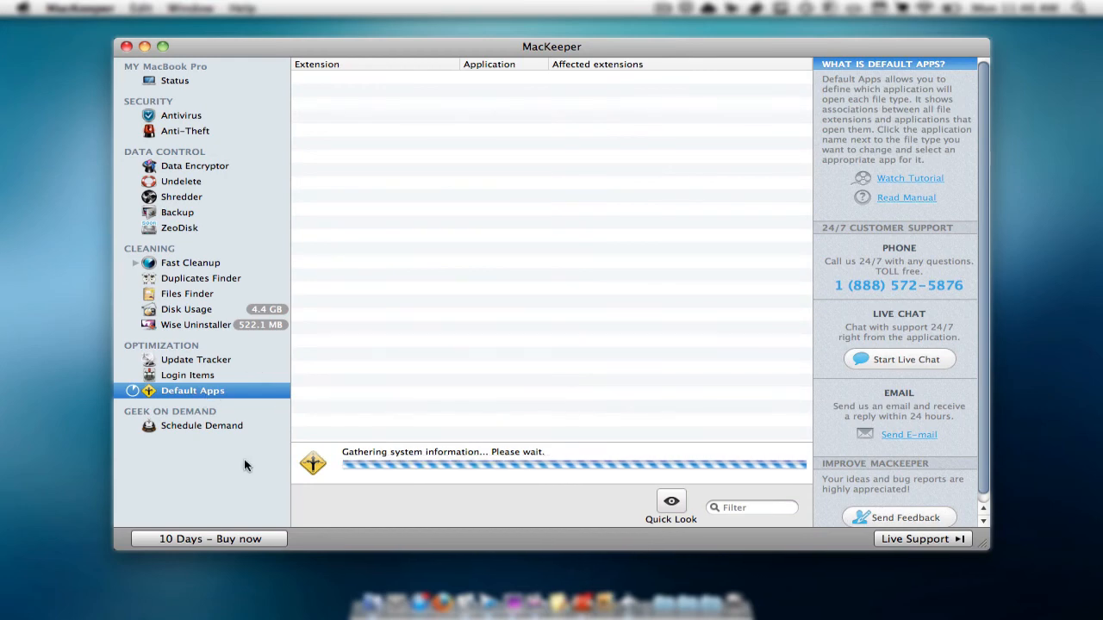
pyautogui.click(201, 426)
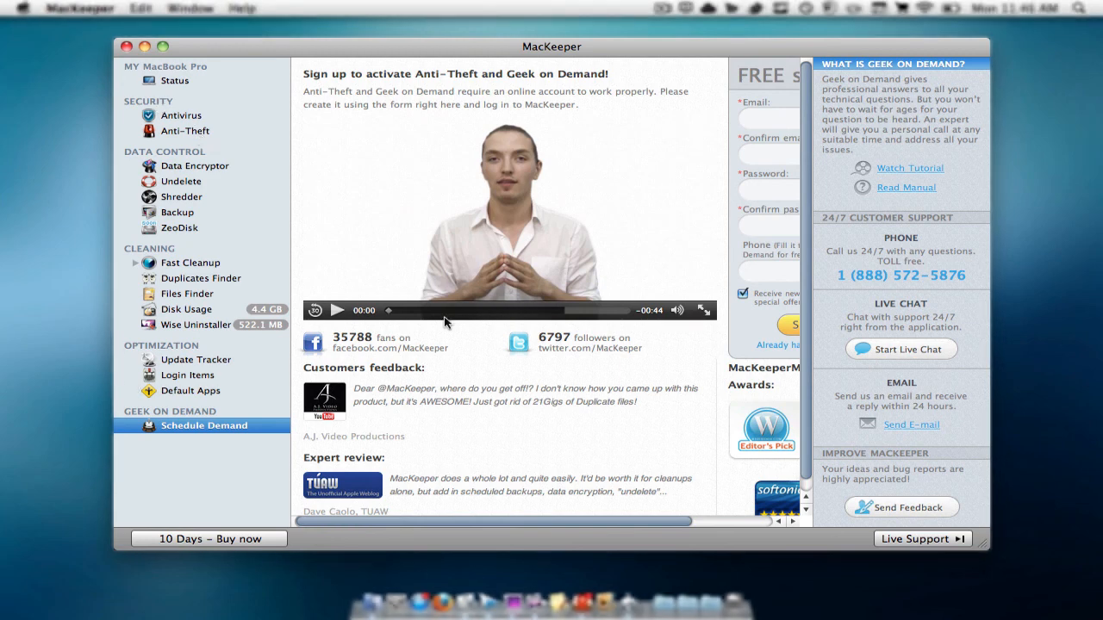
pyautogui.click(127, 46)
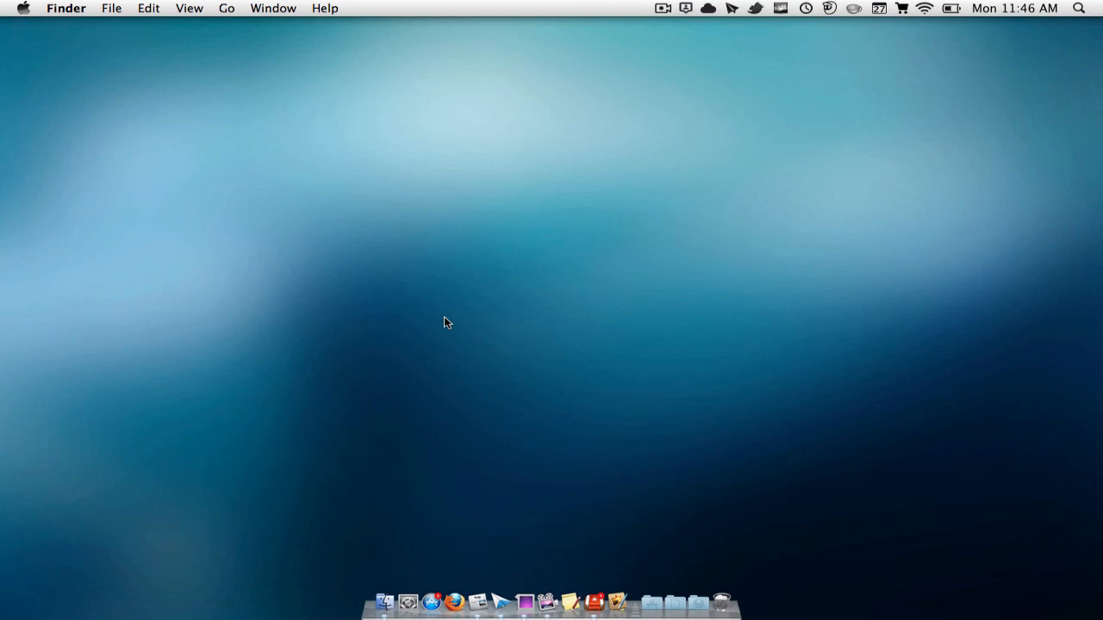